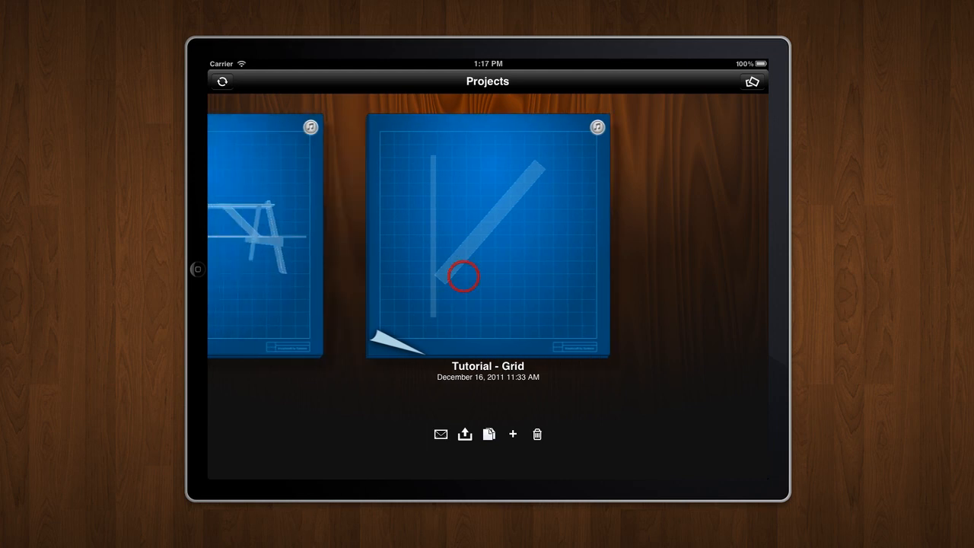
# Open the Tutorial - Grid project from the Projects gallery.
pyautogui.doubleClick(487, 236)
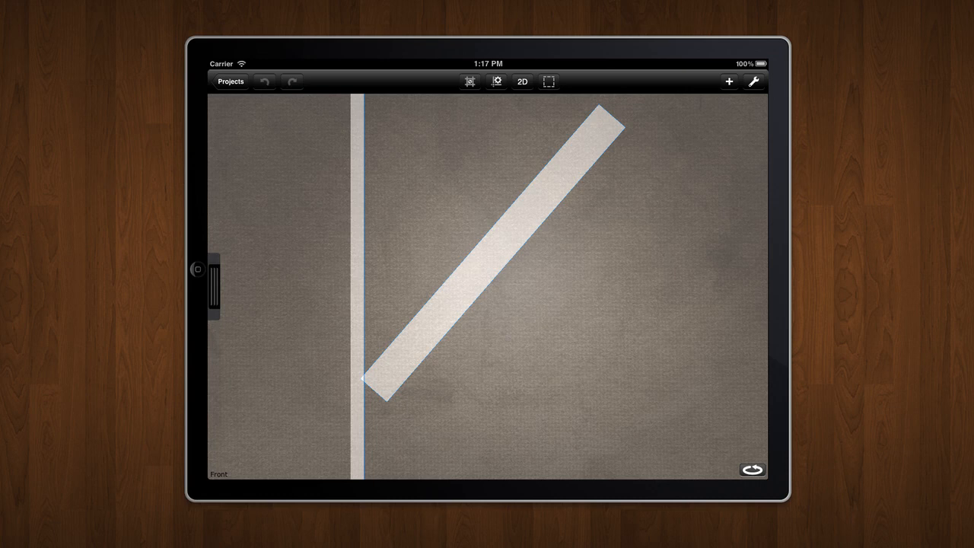
# Set Rotation Snapping to 90° in the Grid/View Options and dismiss the popover.
pyautogui.click(496, 82)
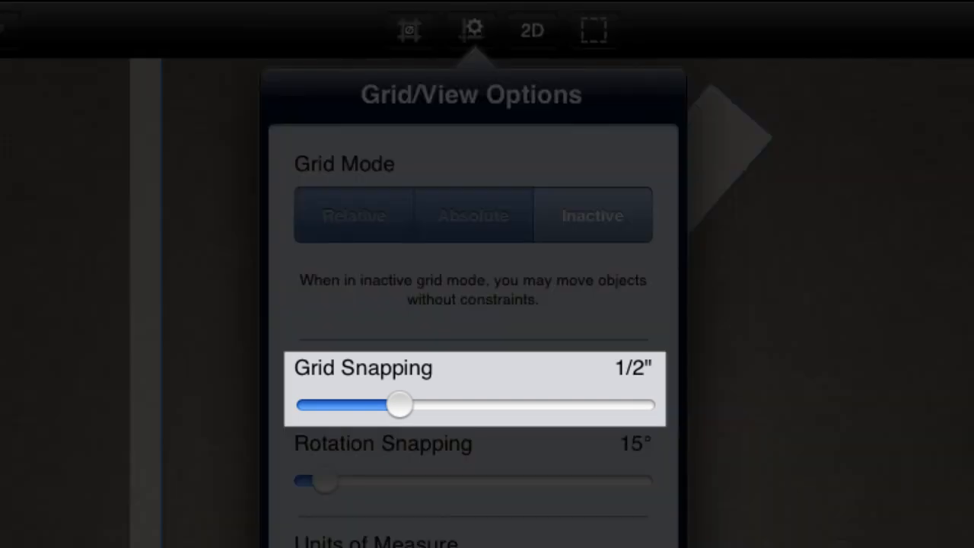
pyautogui.click(380, 444)
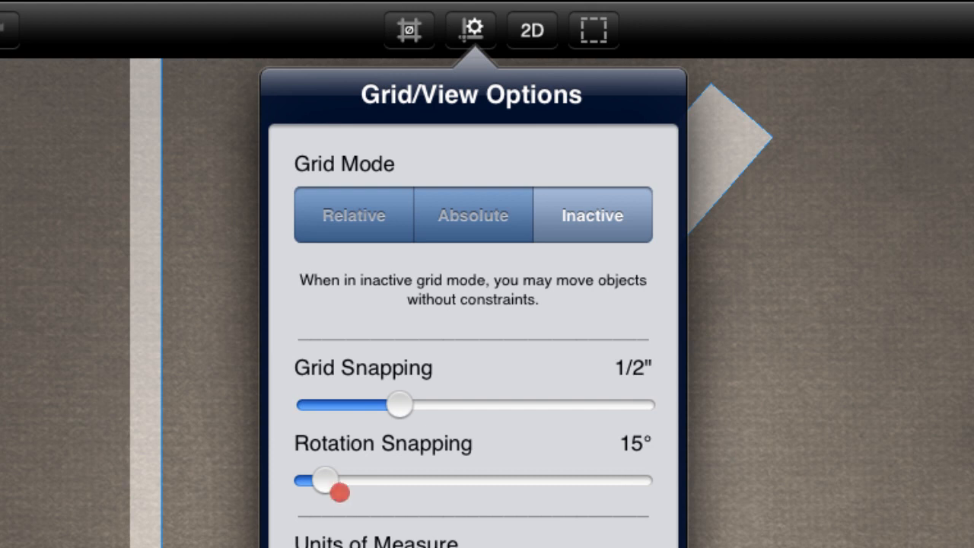
pyautogui.moveTo(338, 493); pyautogui.dragTo(471, 481)
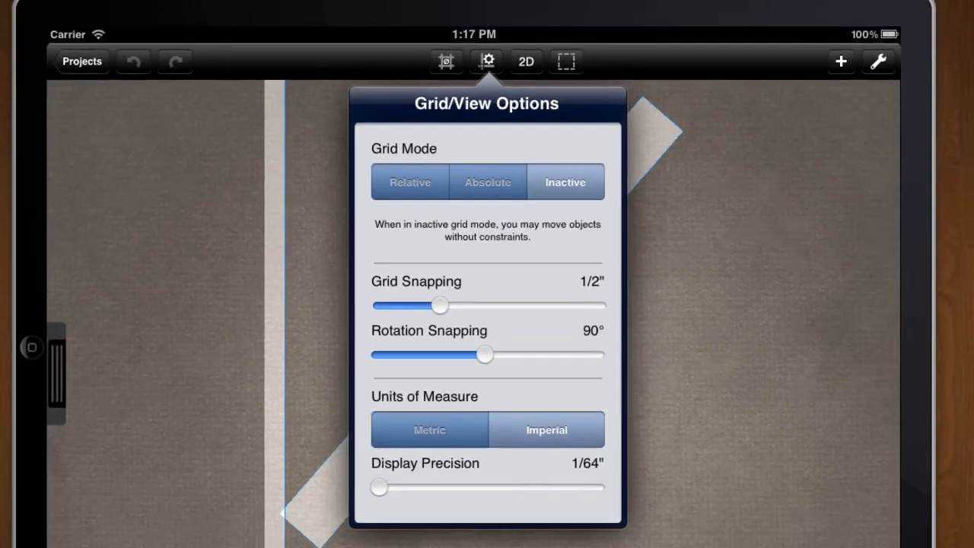
pyautogui.click(487, 61)
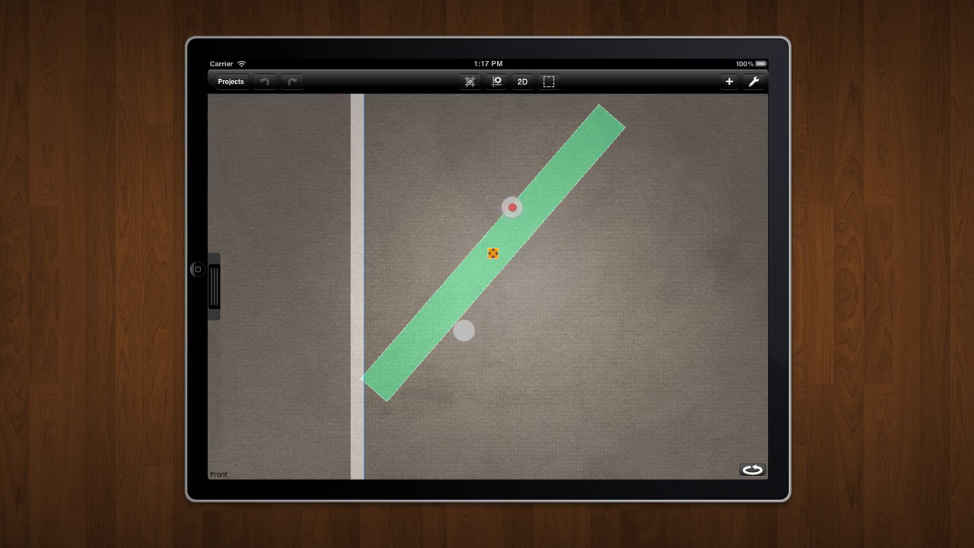
pyautogui.moveTo(512, 207); pyautogui.dragTo(546, 265)
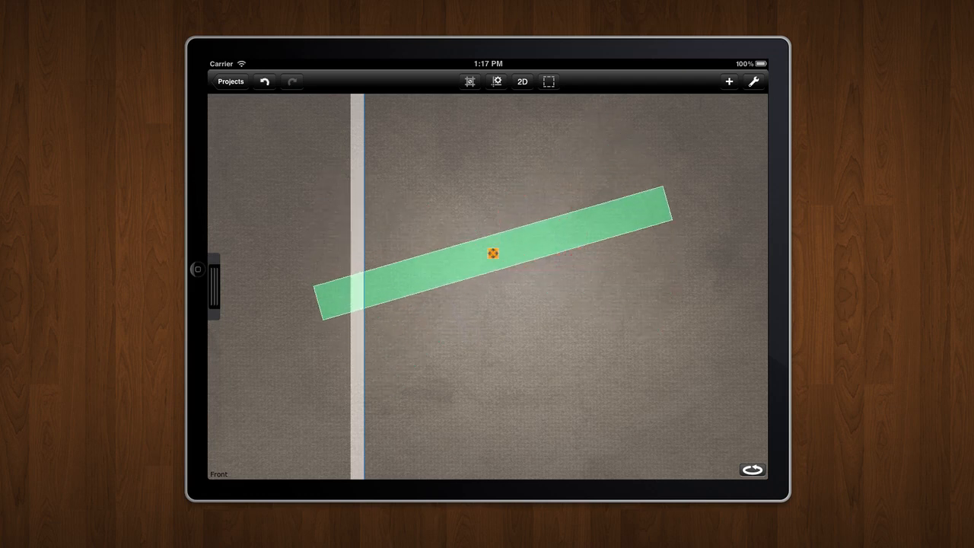
pyautogui.click(264, 82)
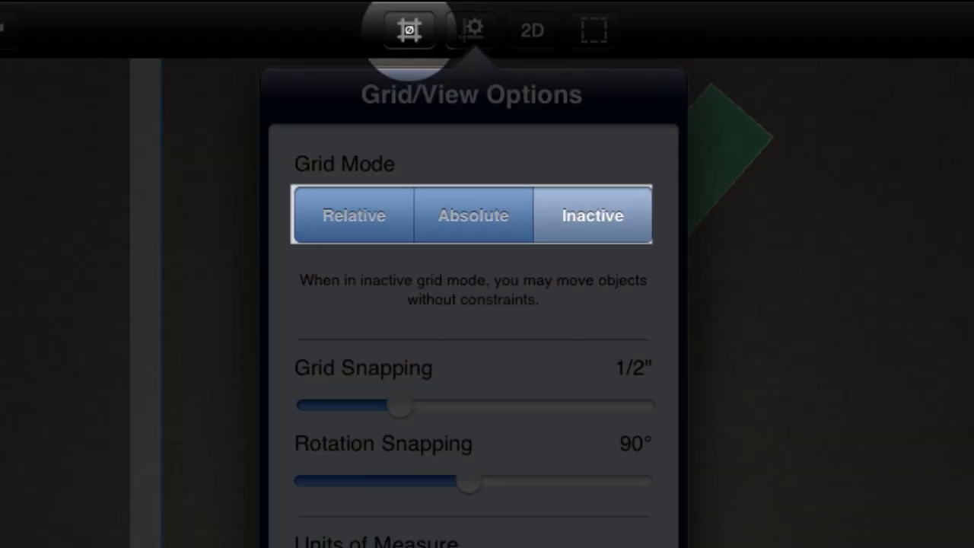
# Choose Relative as the Grid Mode and close the options popover.
pyautogui.click(353, 214)
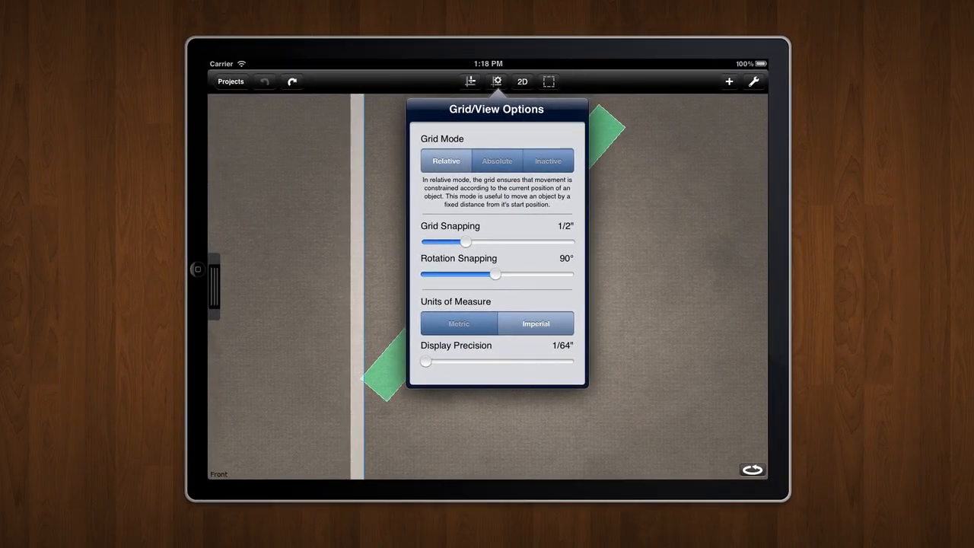
pyautogui.click(496, 82)
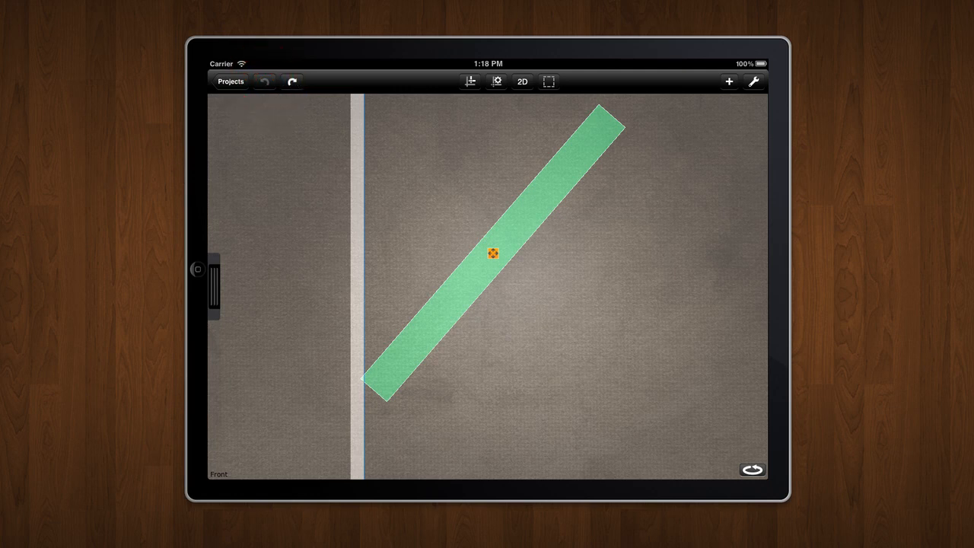
# Switch Grid Mode to Absolute and rotate the diagonal board to lie horizontal.
pyautogui.click(496, 82)
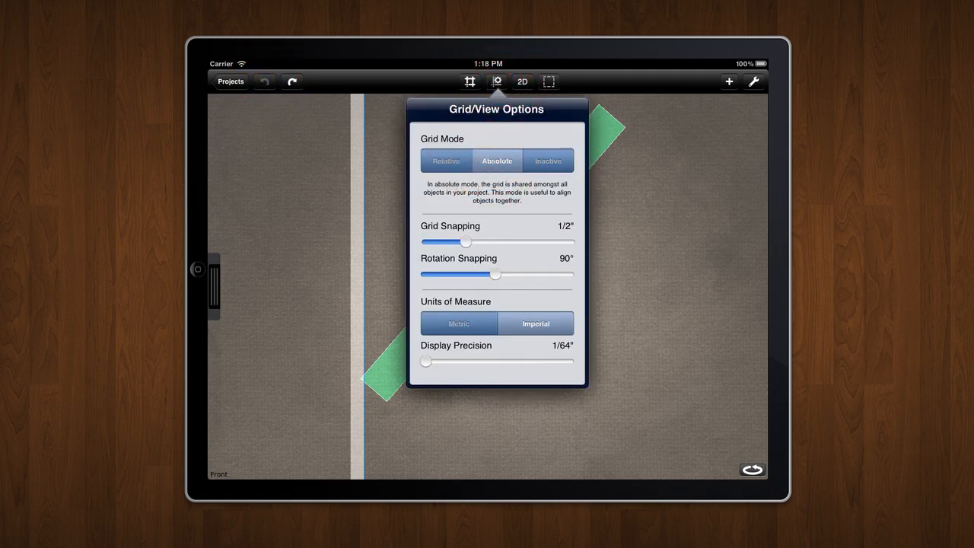
pyautogui.click(496, 82)
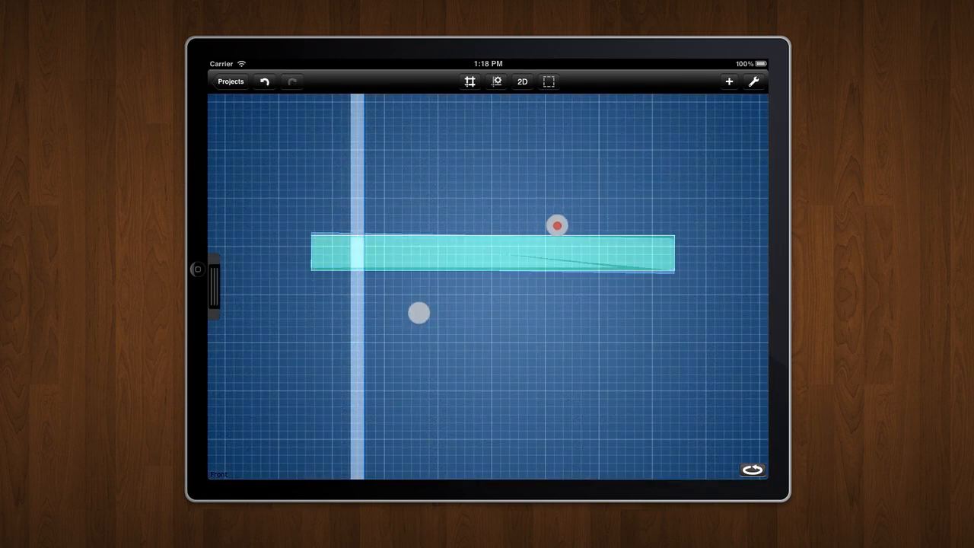
pyautogui.moveTo(556, 225); pyautogui.dragTo(554, 317)
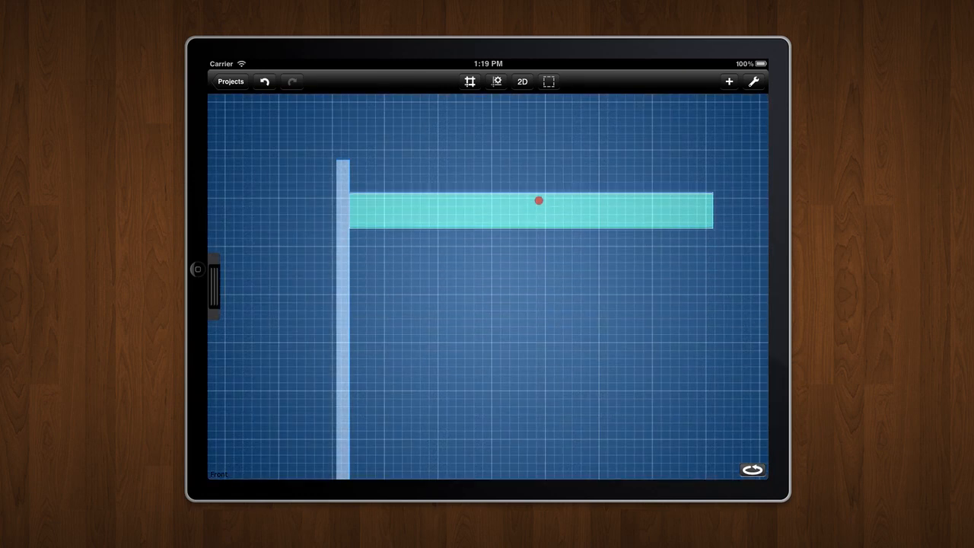
# Move the horizontal board up so its end sits flush with the vertical board's top.
pyautogui.moveTo(539, 212); pyautogui.dragTo(539, 177)
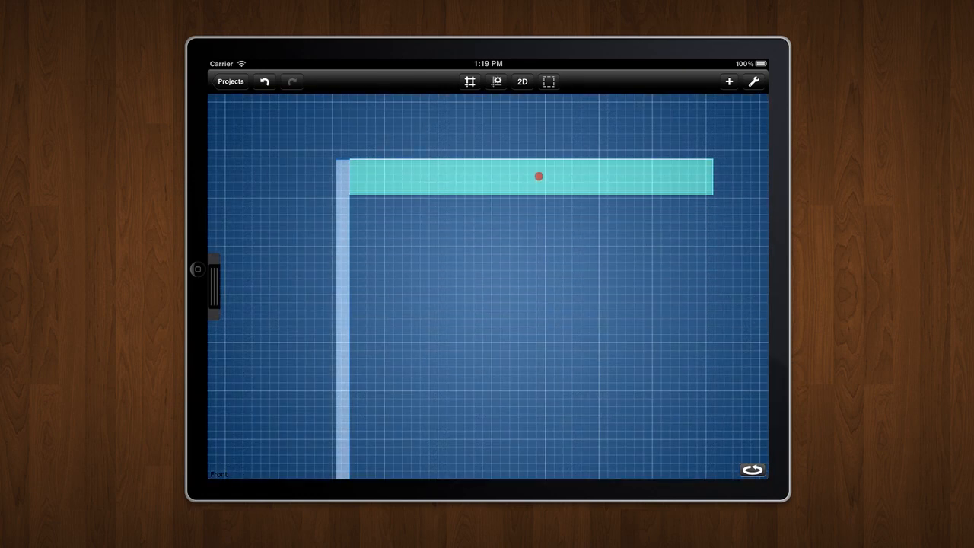